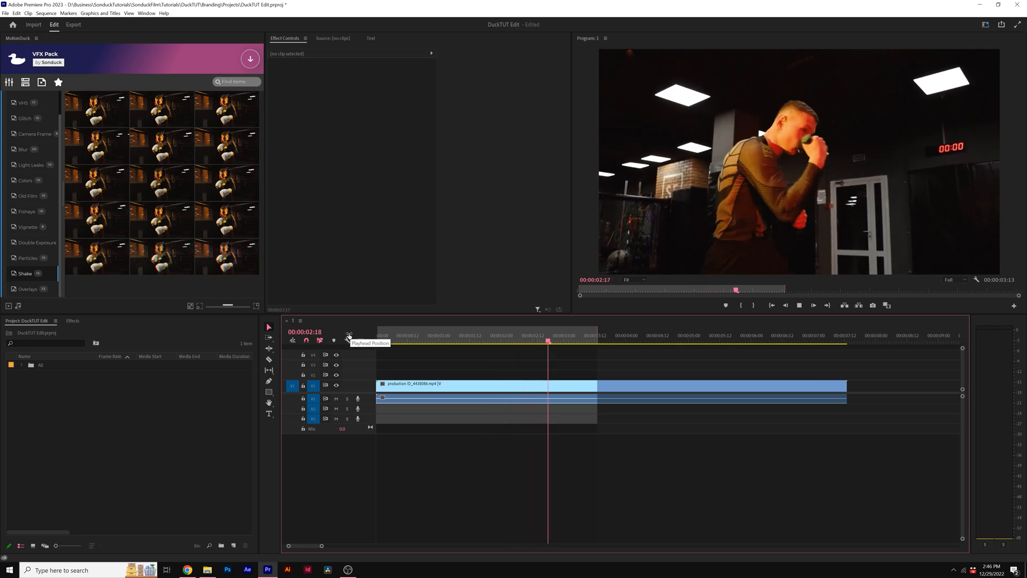
# Step: Add an adjustment layer on V2 above the gym clip and apply Transform to it
pyautogui.click(234, 545)
pyautogui.write('Transform')
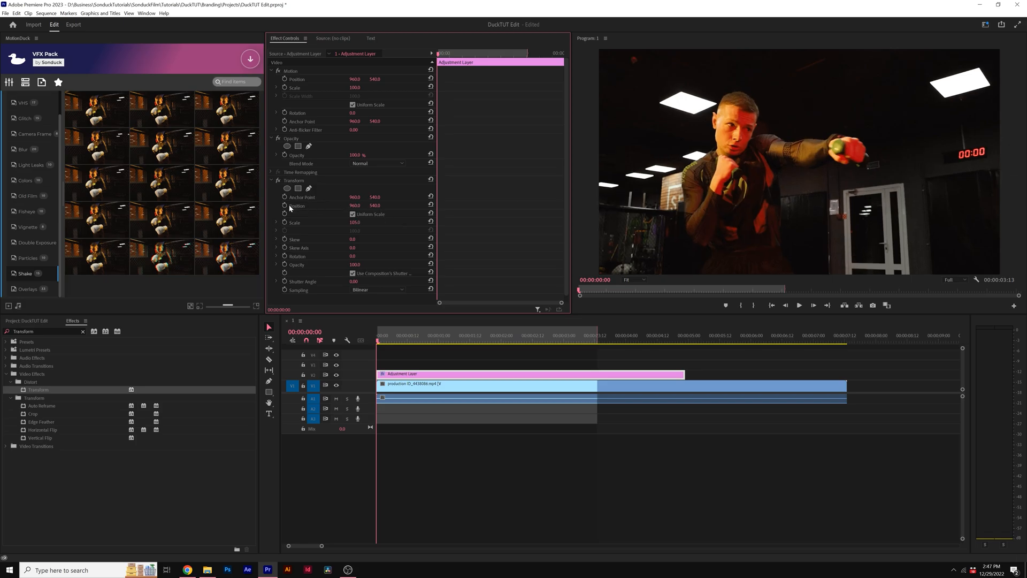
# Step: Enable the Transform Position stopwatch to begin keyframing the shake
pyautogui.click(296, 204)
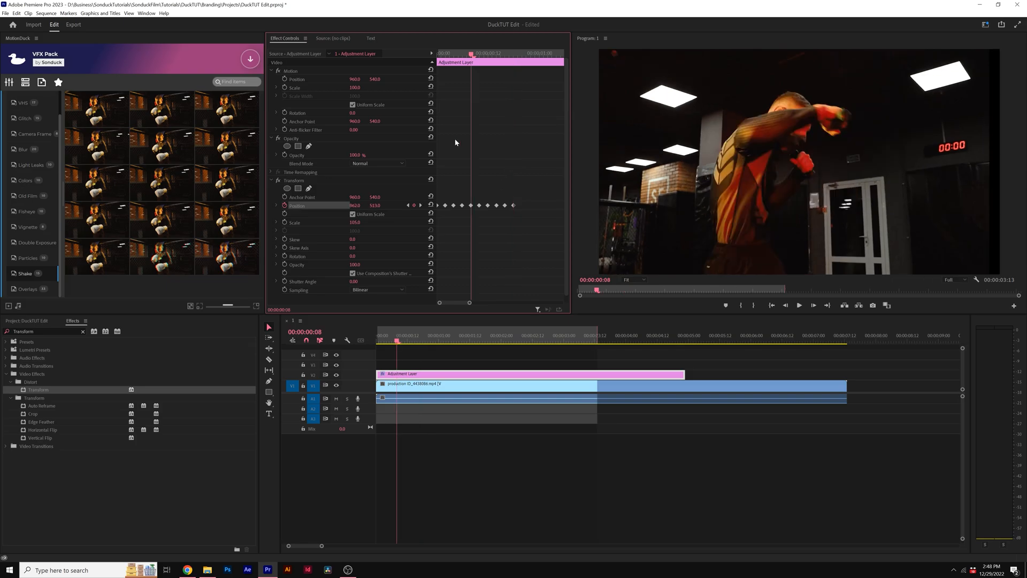
# Step: Uncheck 'Use Composition's Shutter Angle' and set the Transform shutter angle to 180
pyautogui.click(352, 273)
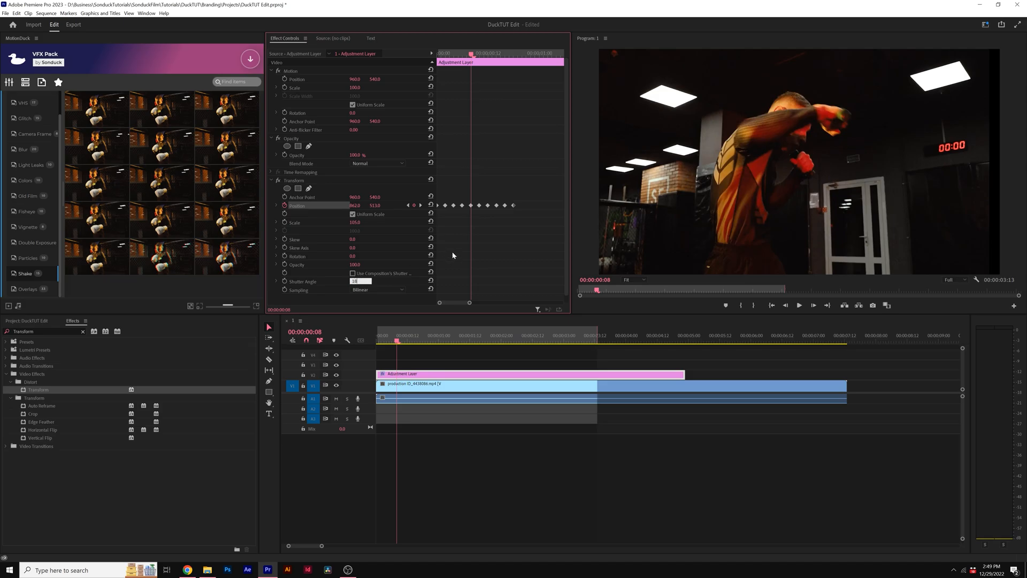
pyautogui.write('180')
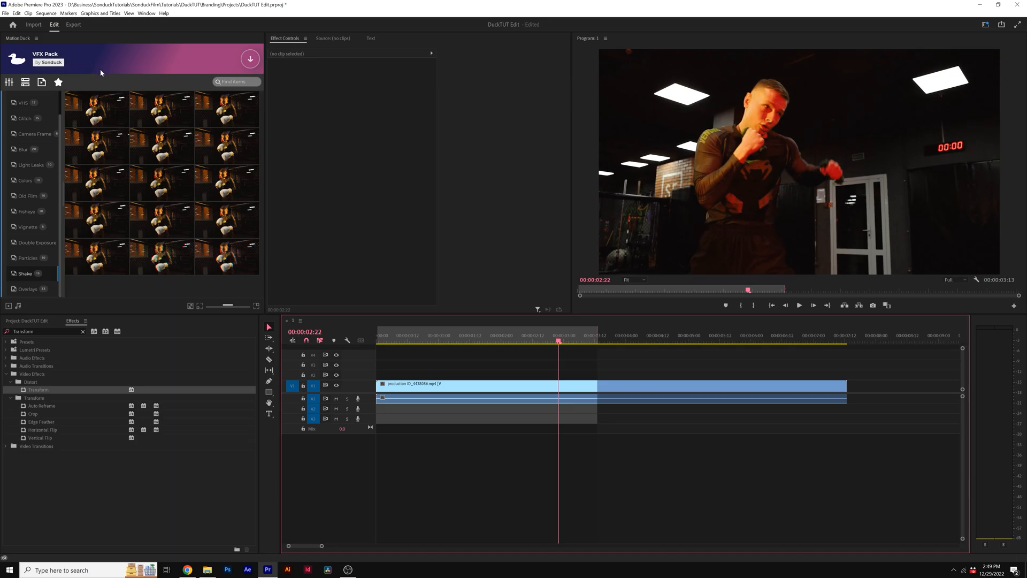
pyautogui.moveTo(226, 147)
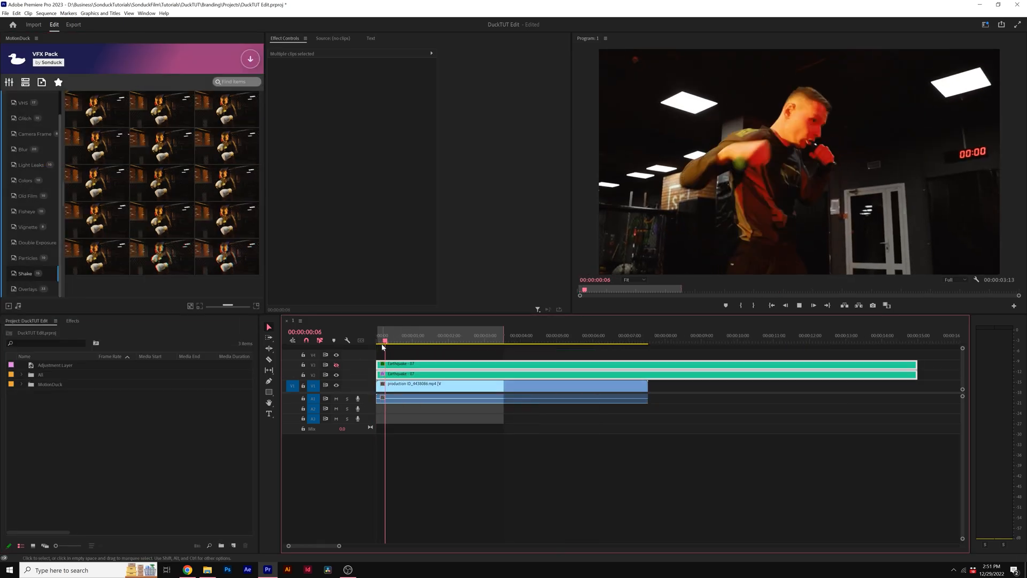
# Step: View the MotionDuck Blur category, then its Vignette presets
pyautogui.click(457, 341)
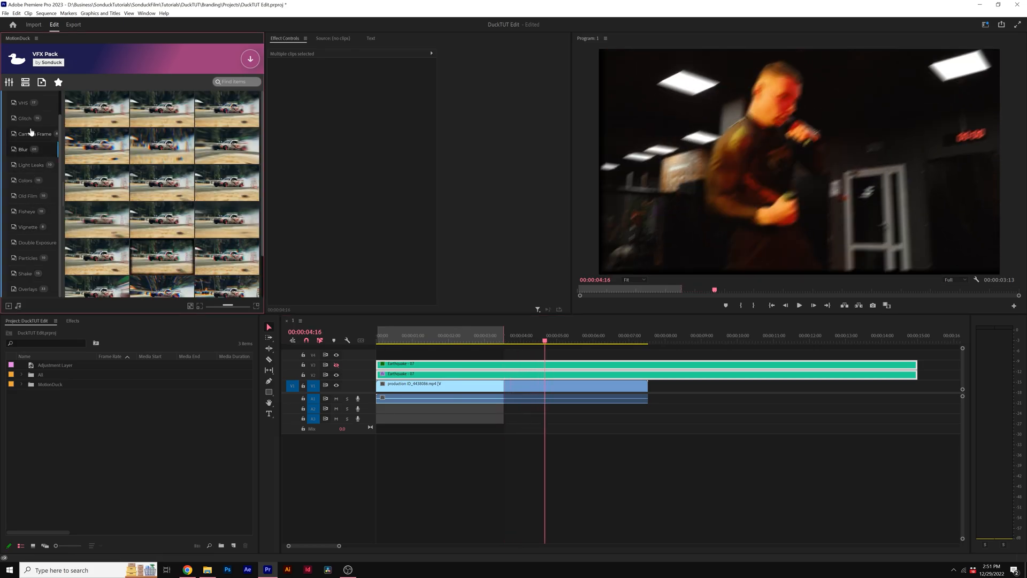
pyautogui.click(27, 227)
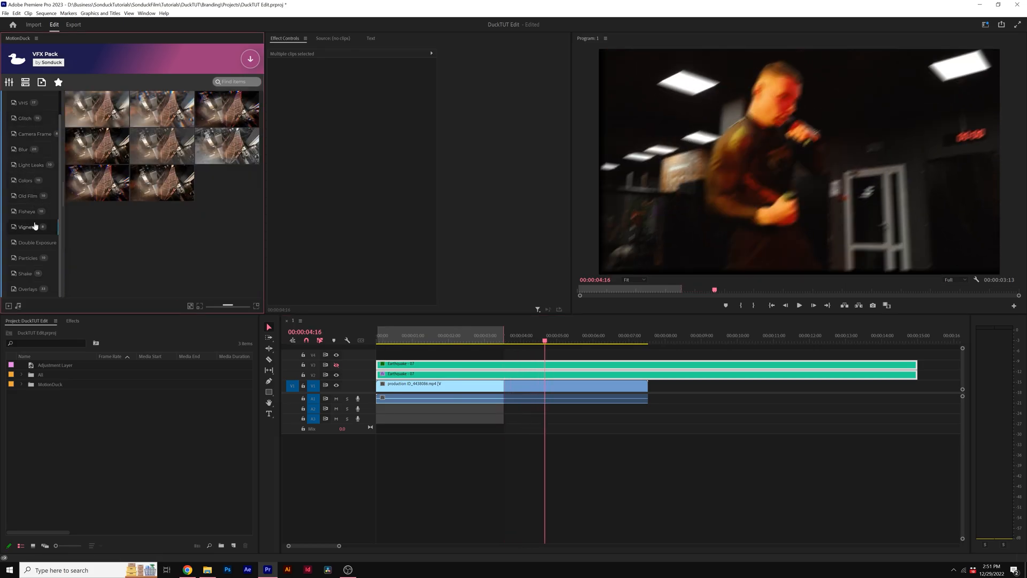